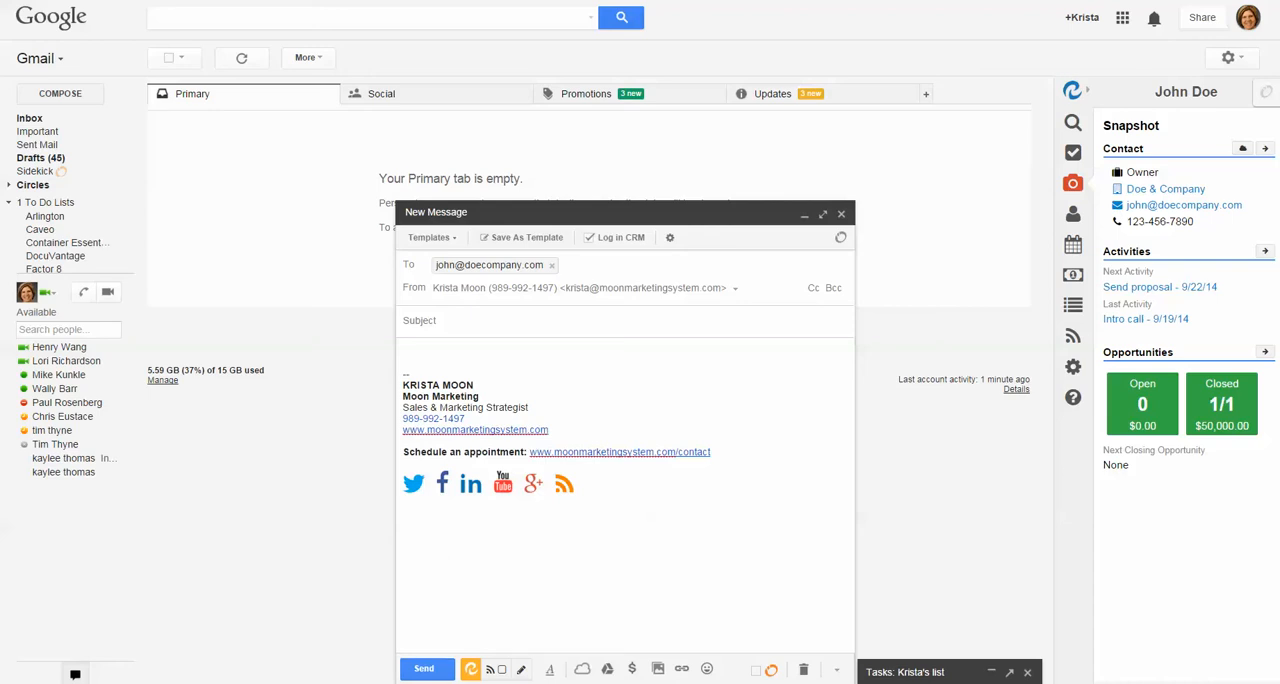
mouse_move(466, 283)
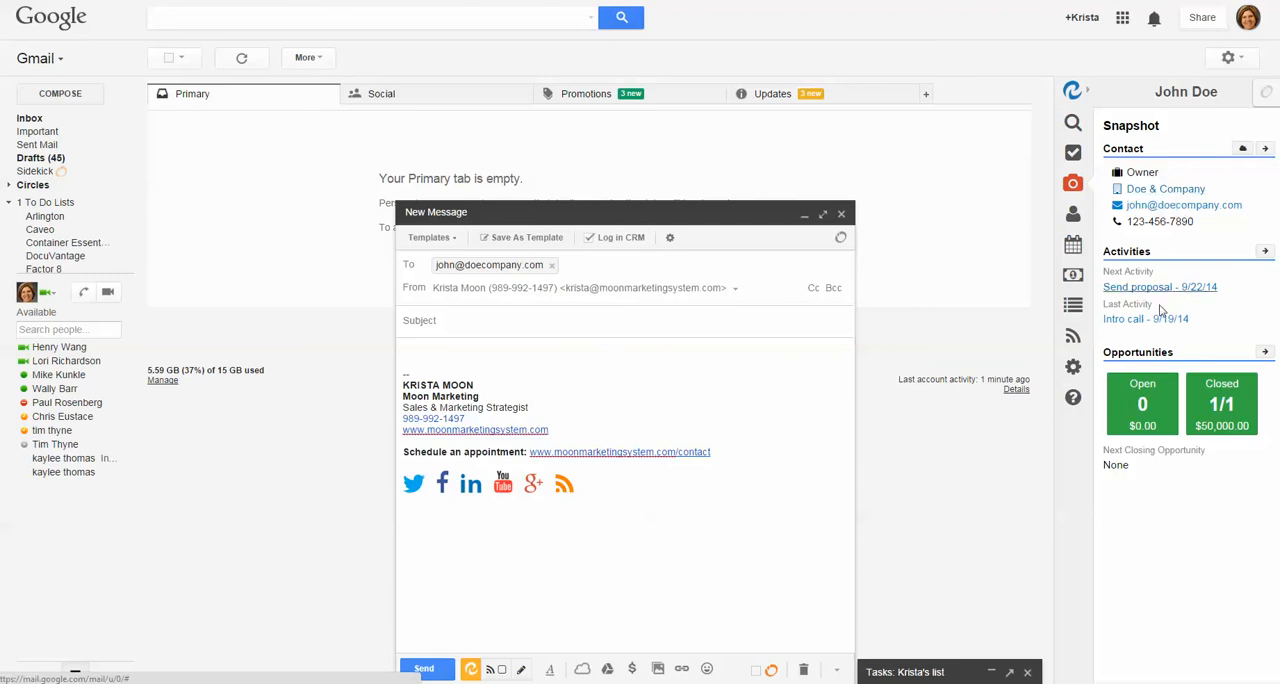
mouse_move(1172, 374)
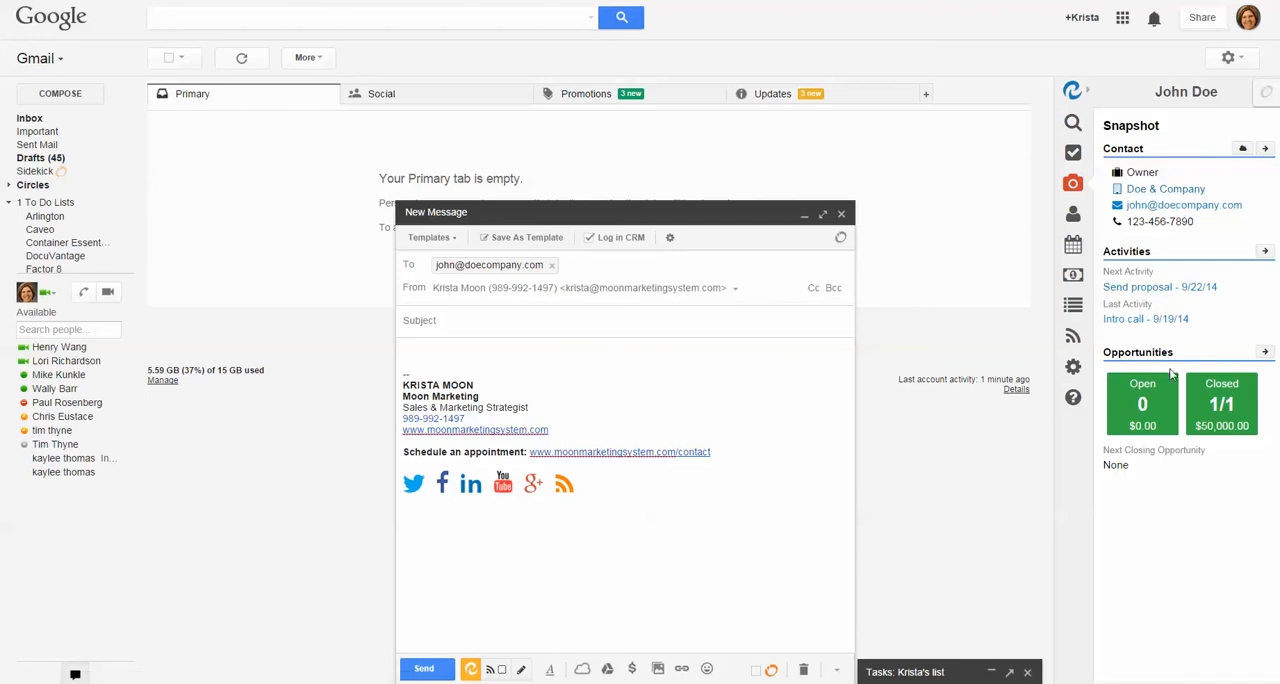
mouse_move(1073, 183)
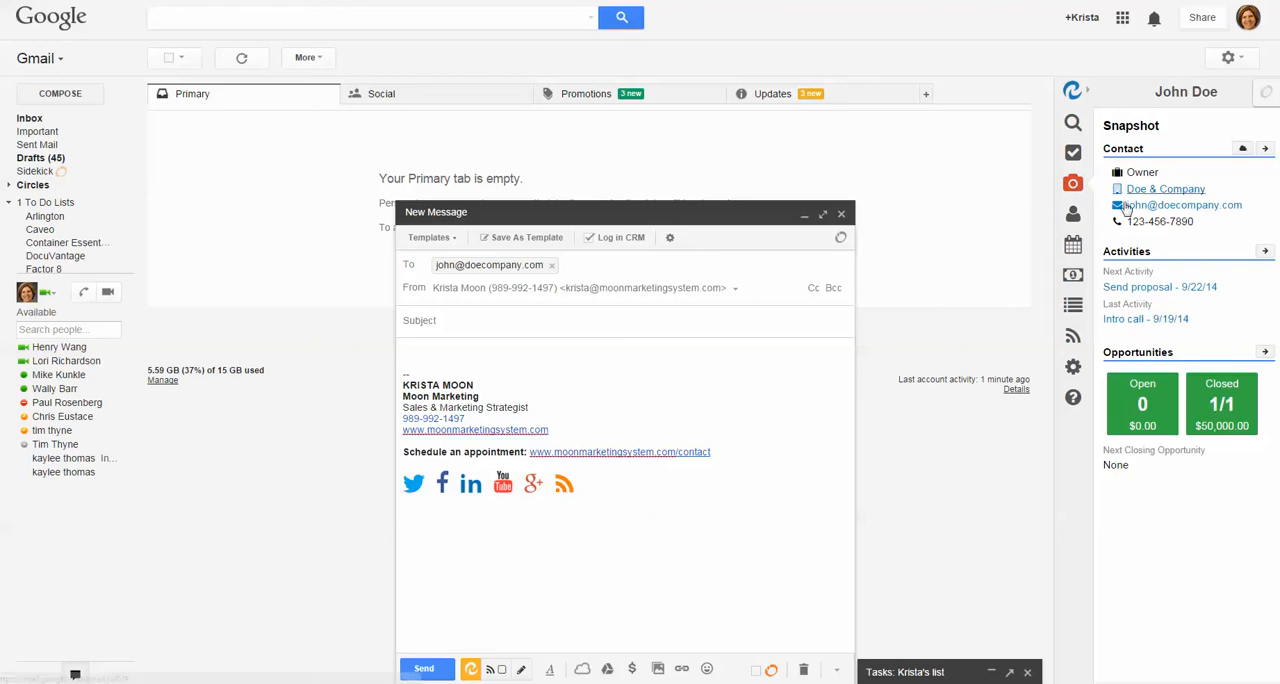
mouse_move(1073, 214)
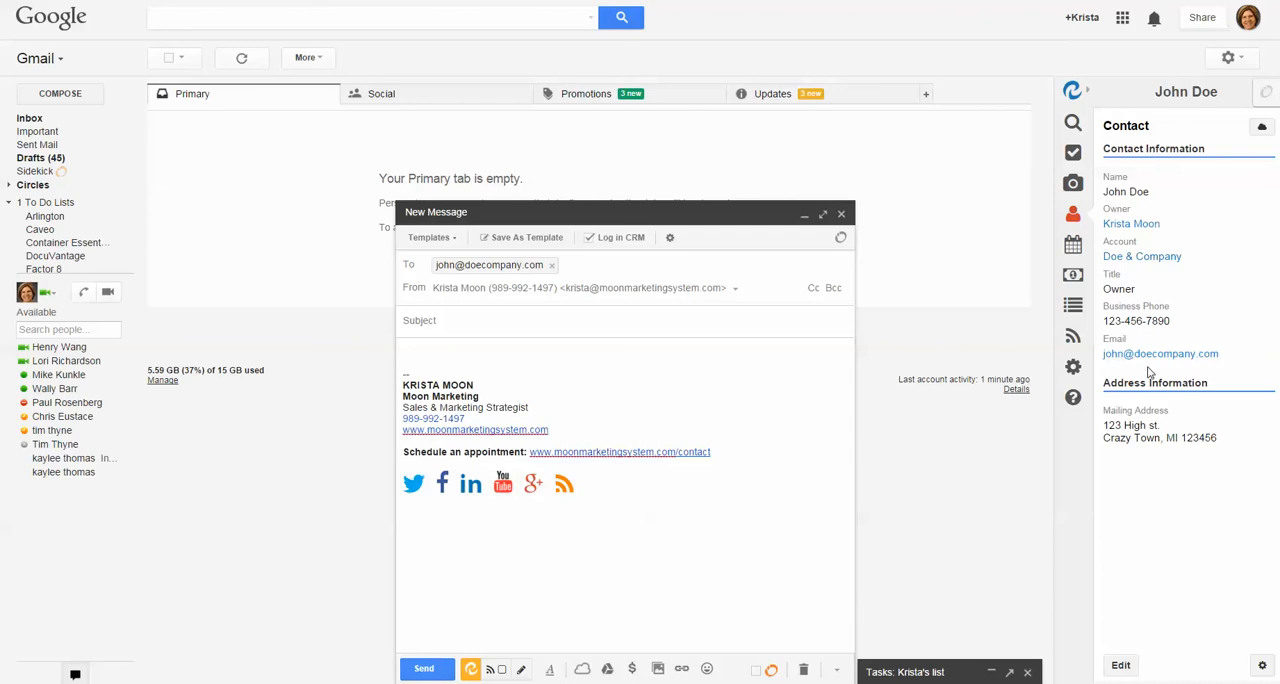
click(1120, 665)
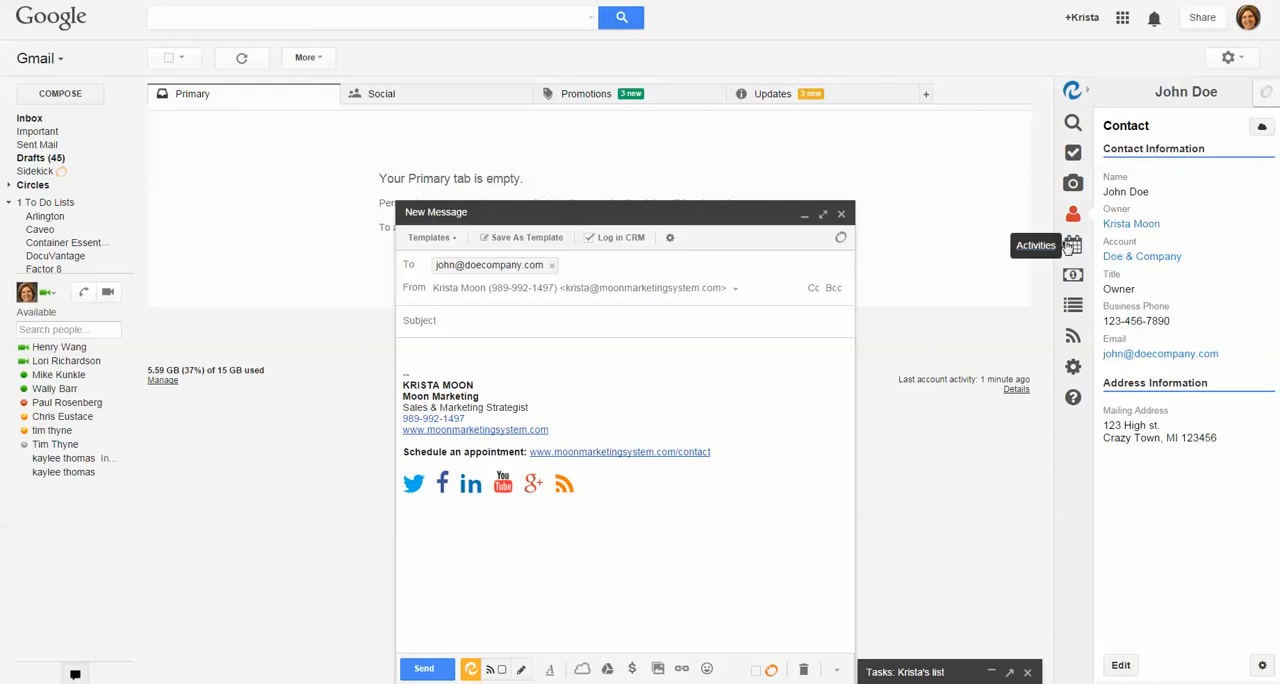
Open John Doe's Cirrus Insight activities and preview the Demo and Send proposal tasks.
click(1073, 245)
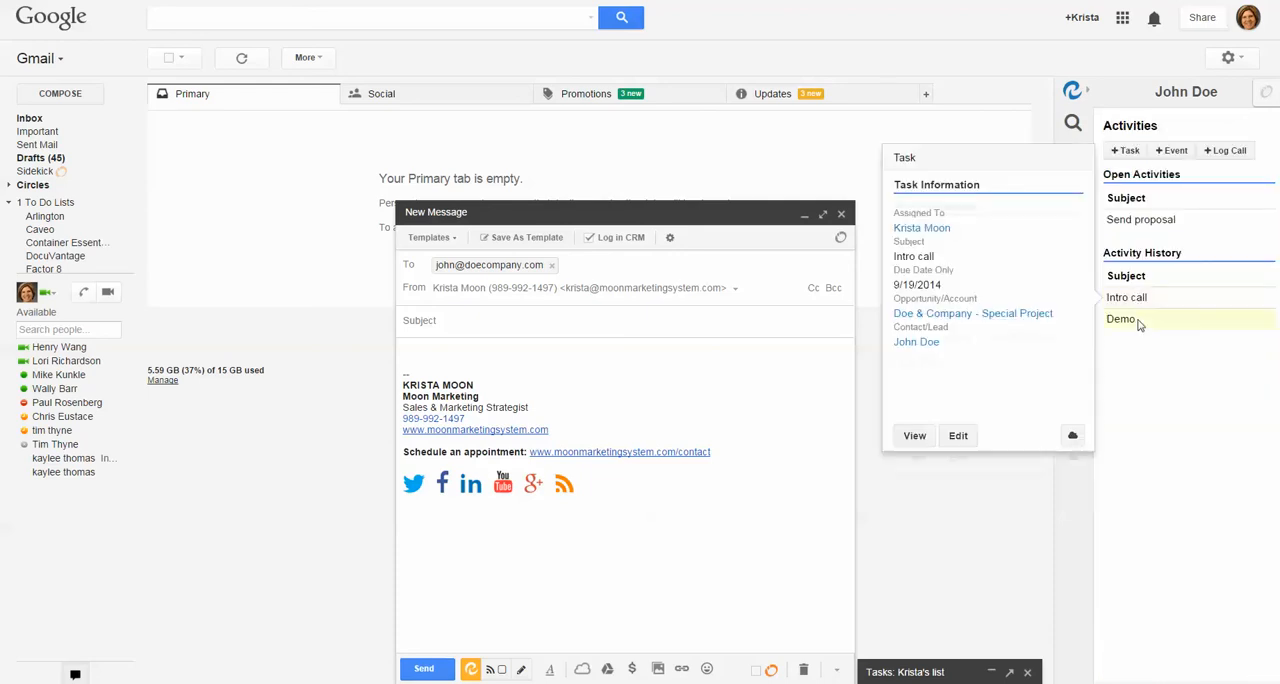
click(1121, 318)
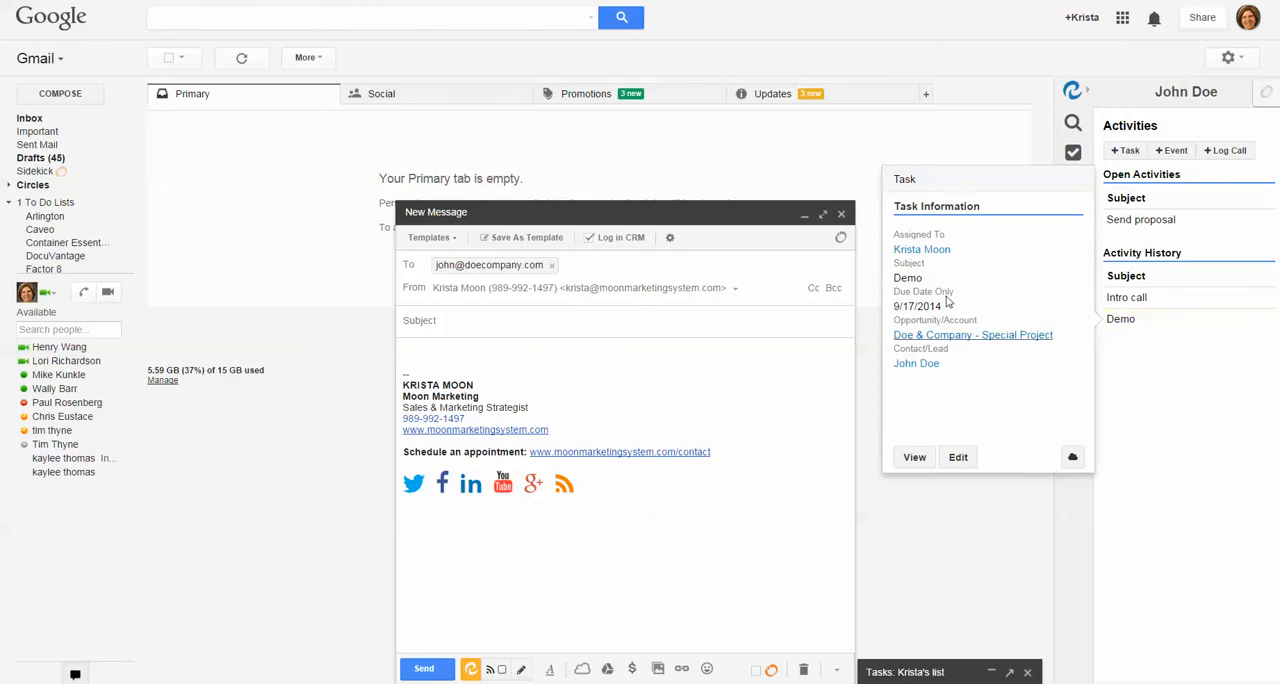
mouse_move(916, 363)
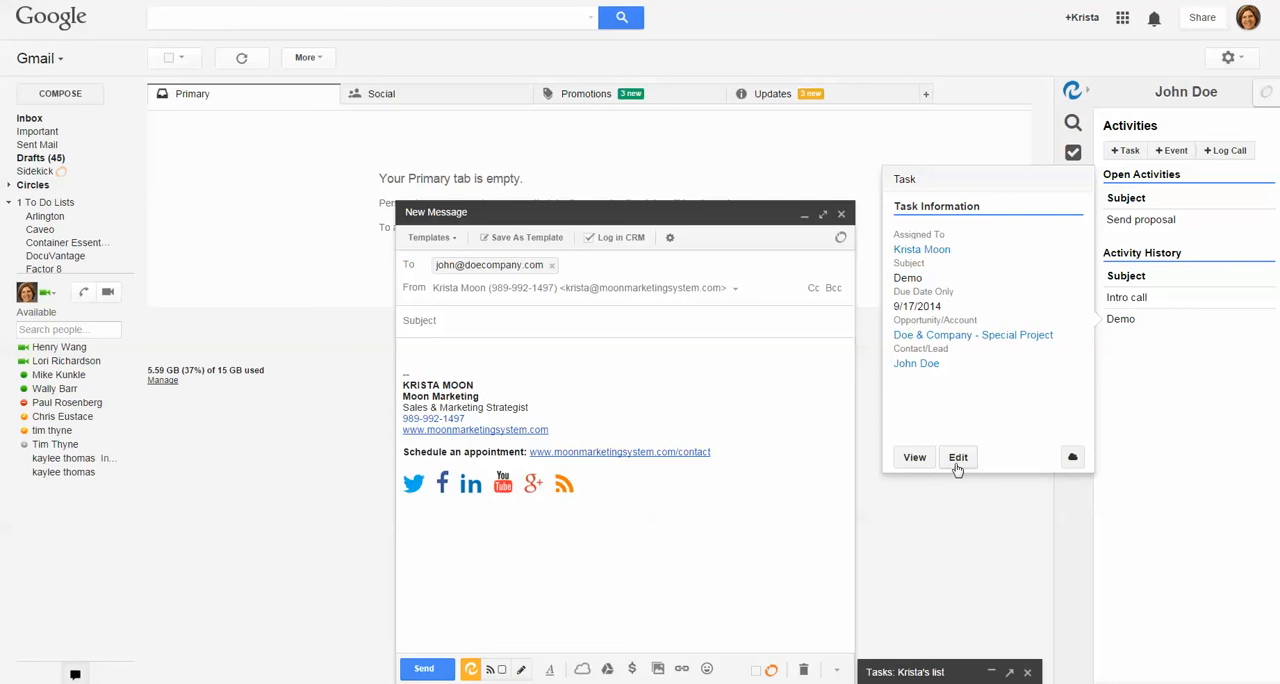
mouse_move(1085, 345)
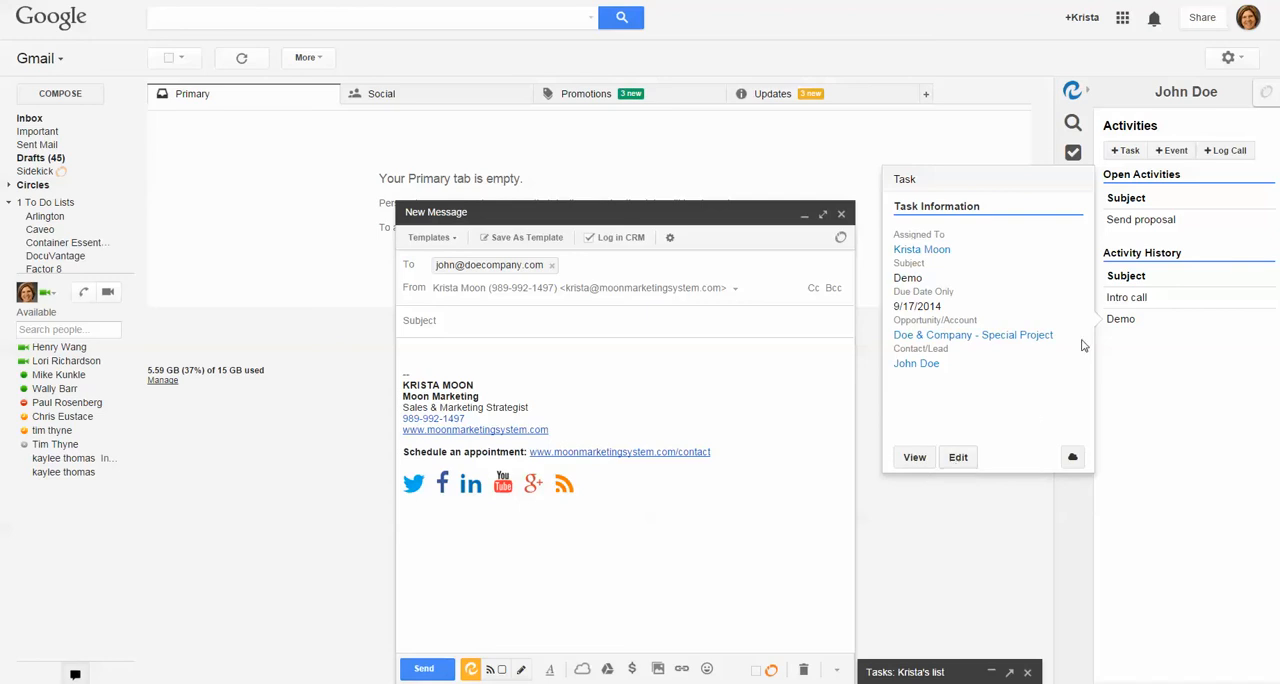
click(1140, 219)
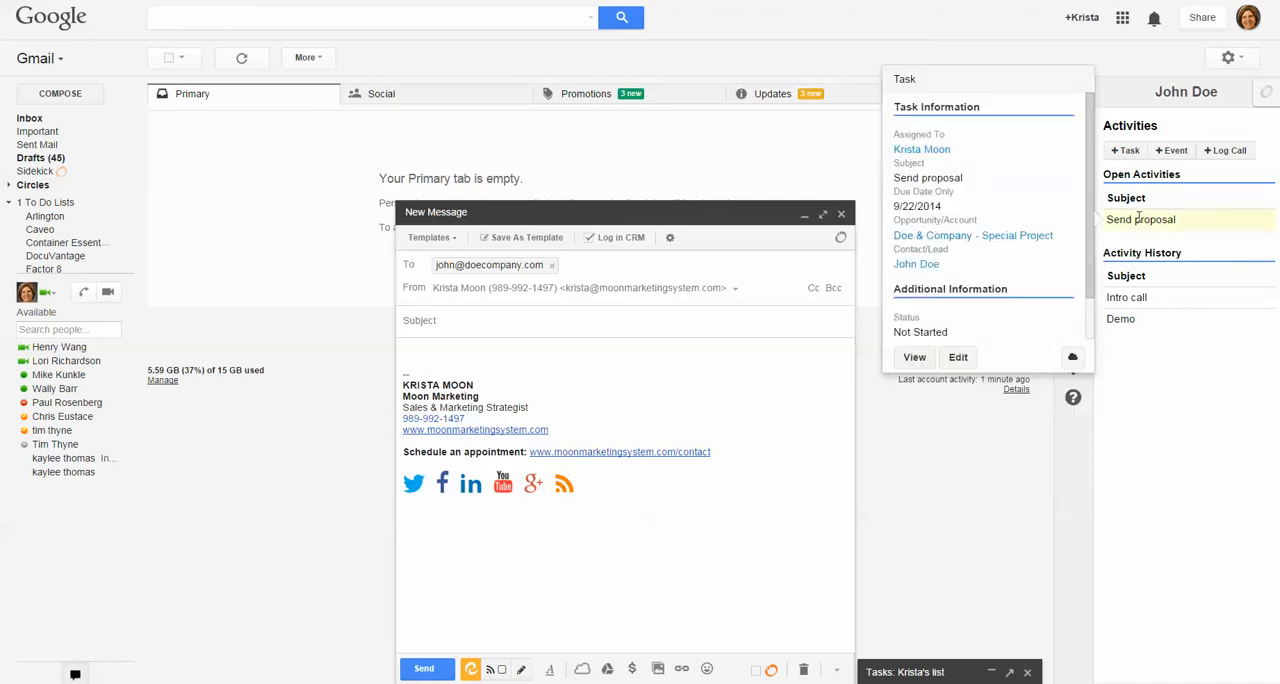
click(1120, 318)
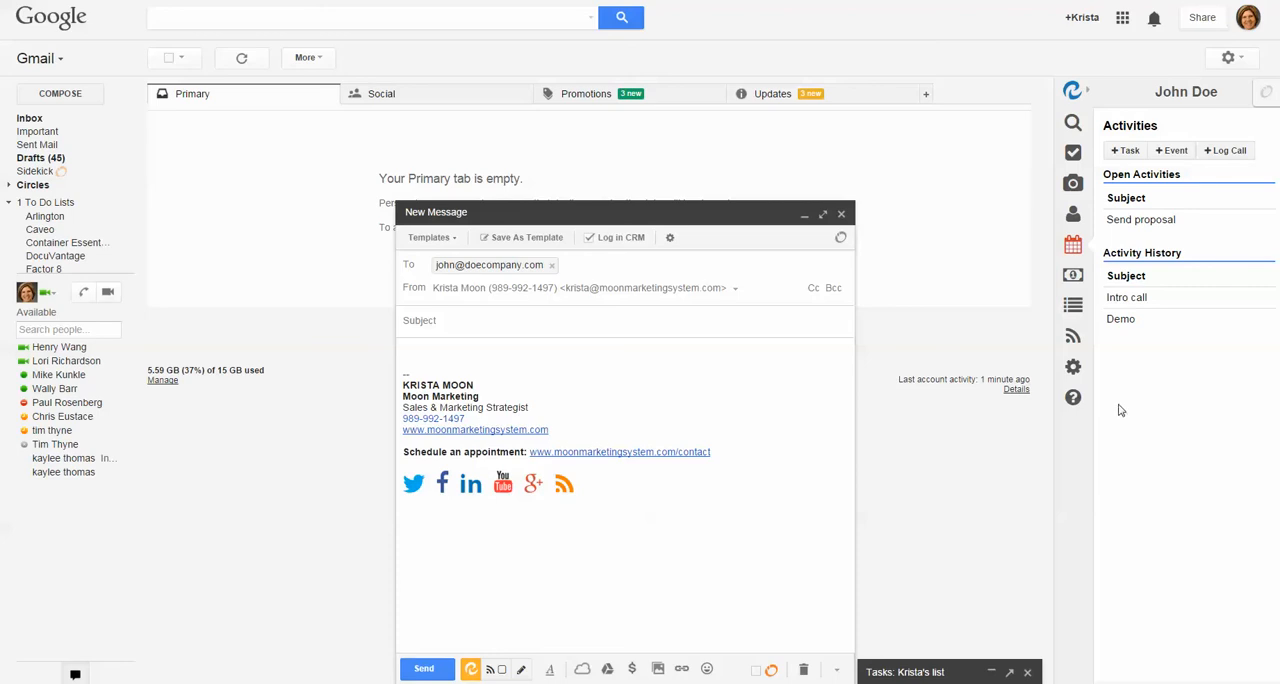
mouse_move(729, 177)
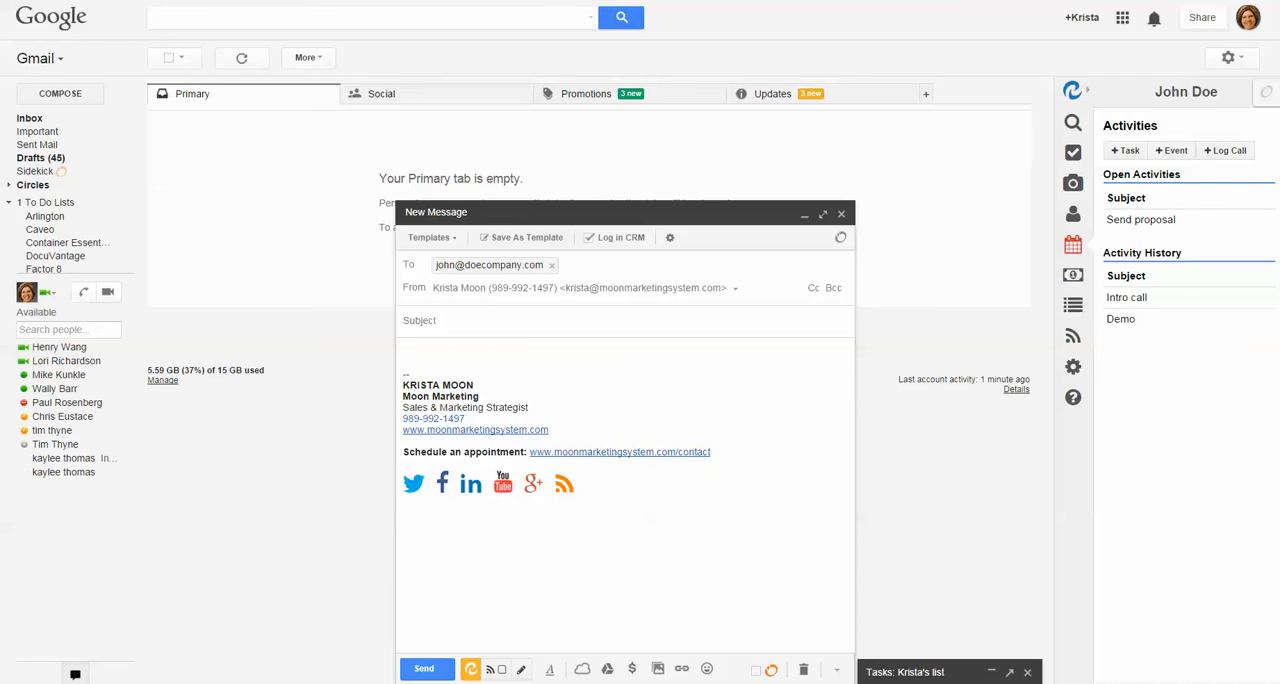
Open the Email Tracking list and preview open stats for tracked emails like 'Curious!'.
click(1073, 337)
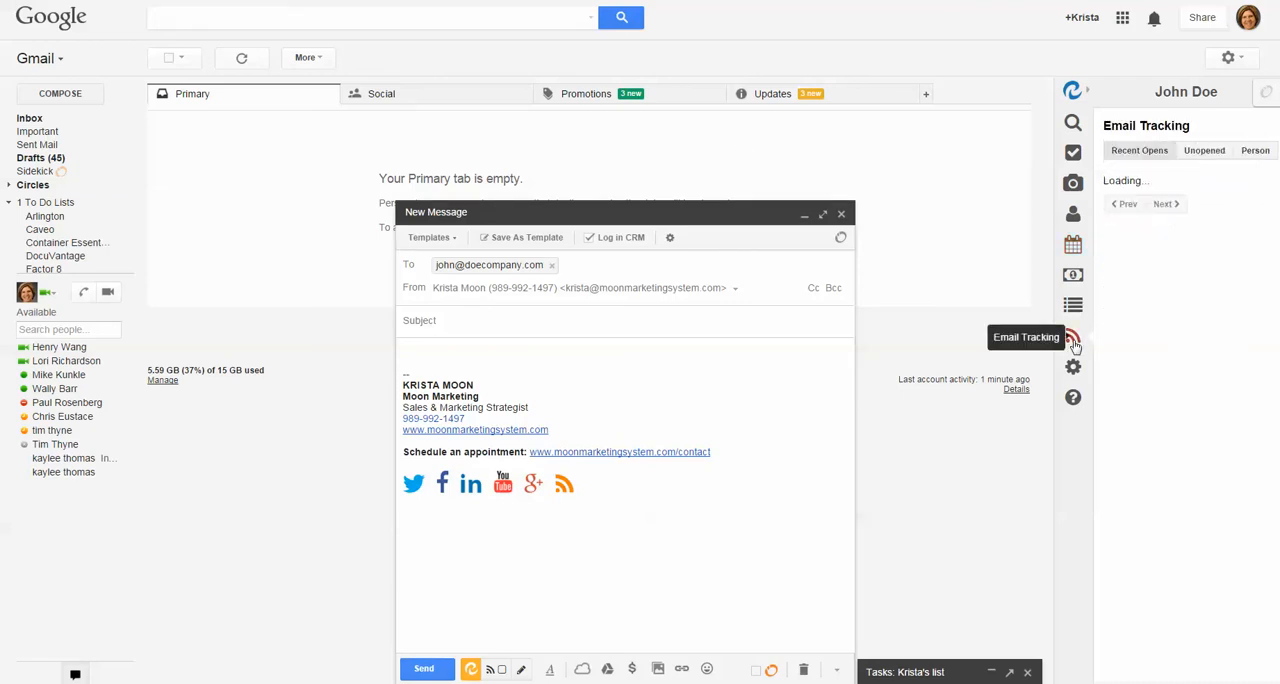
click(1073, 336)
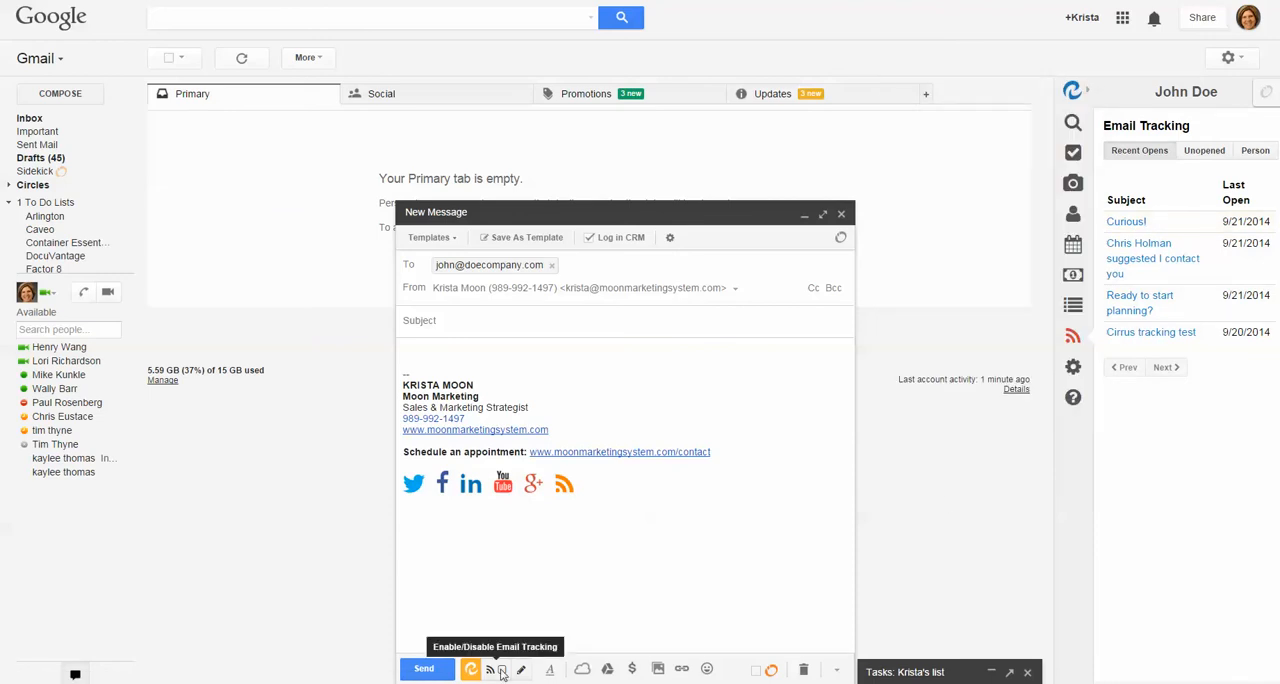
click(1152, 251)
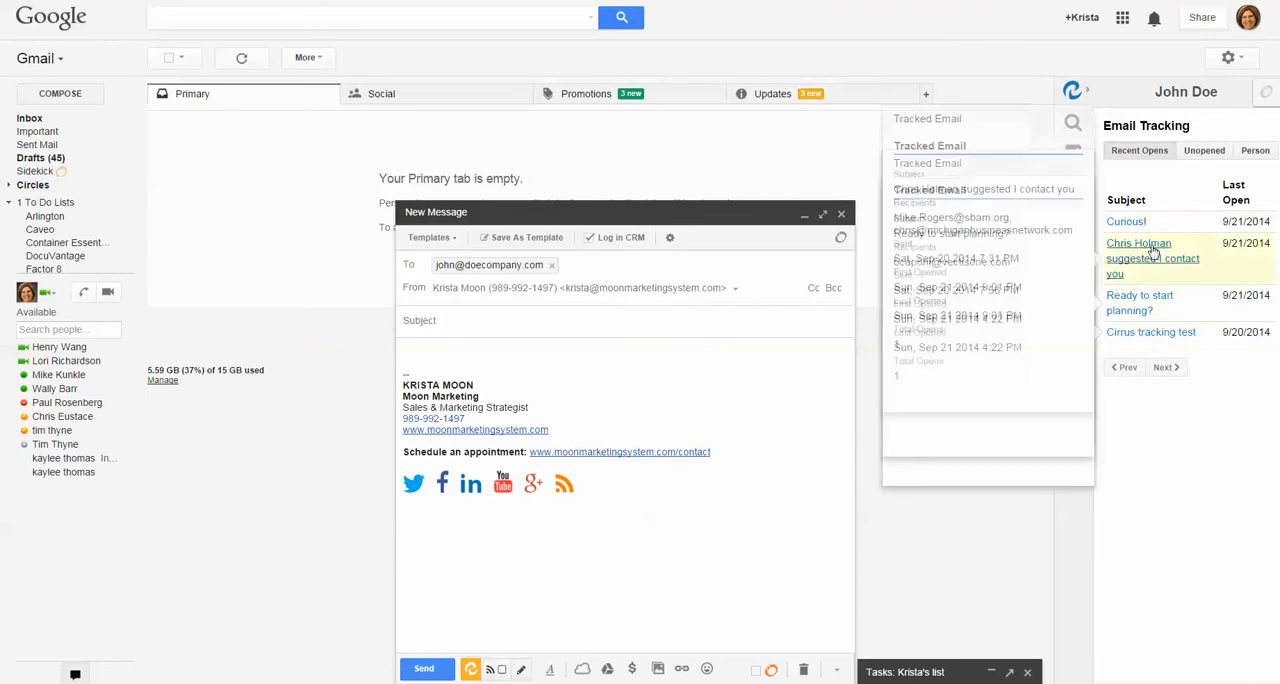
click(1127, 221)
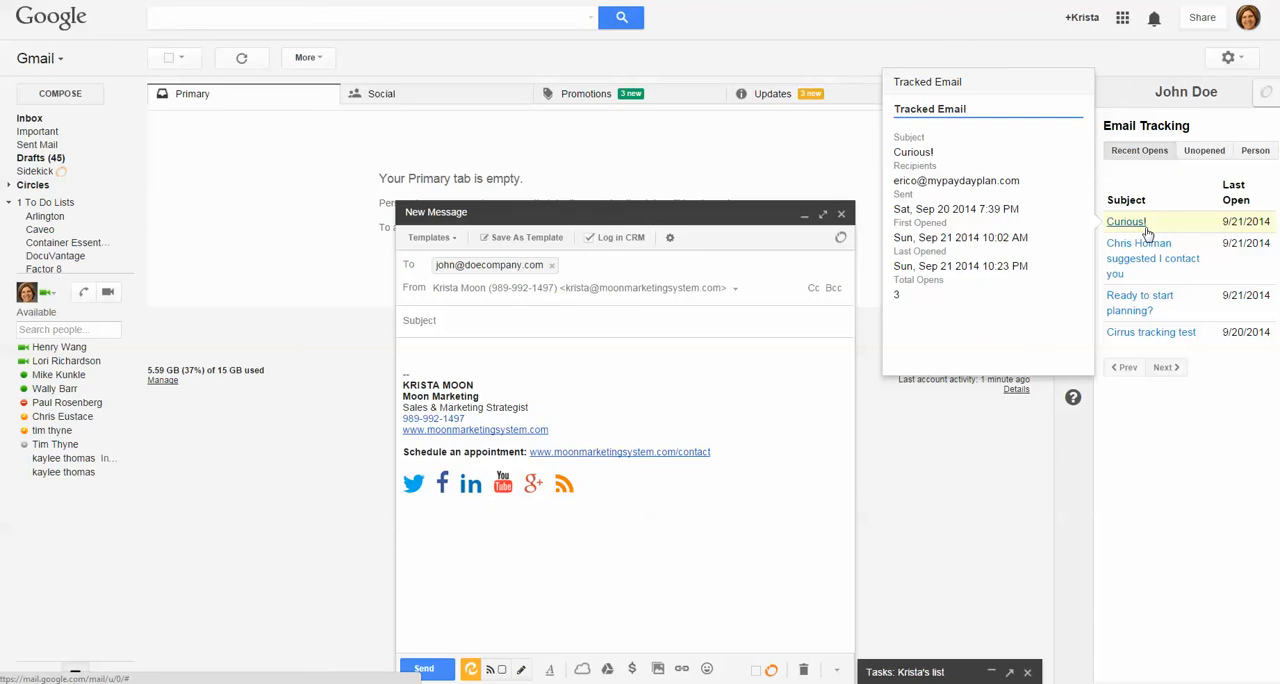
click(1139, 302)
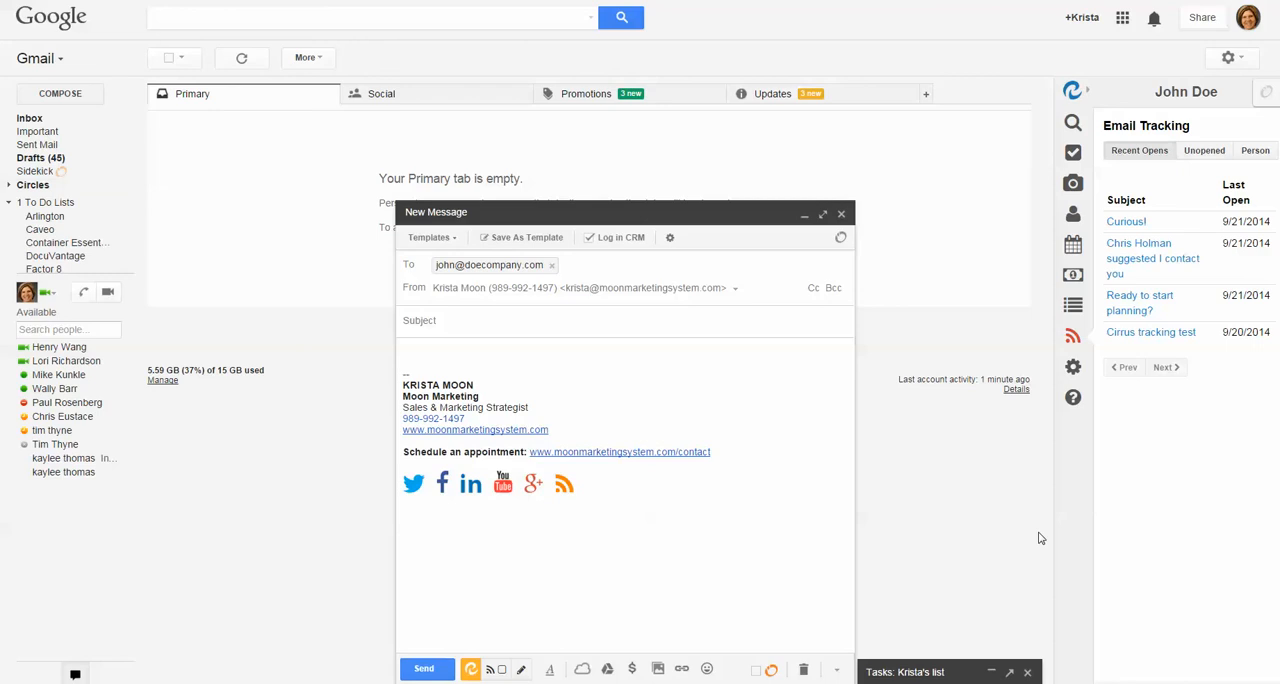
mouse_move(840, 578)
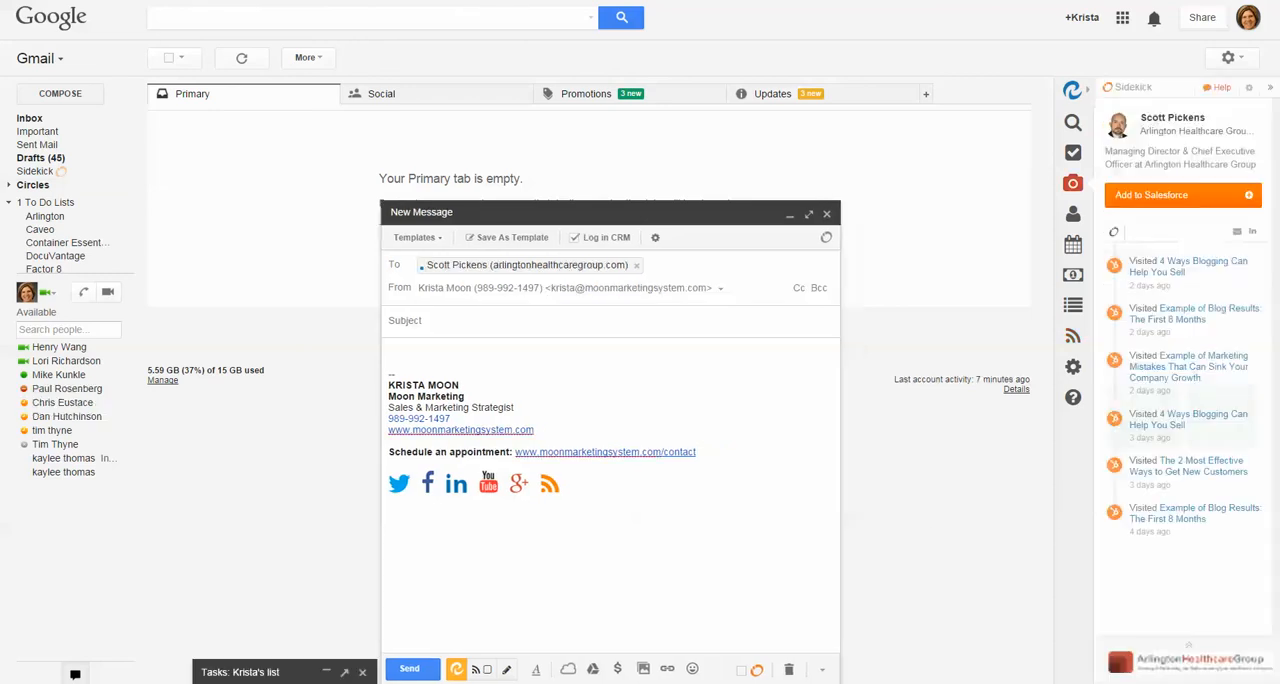
mouse_move(660, 216)
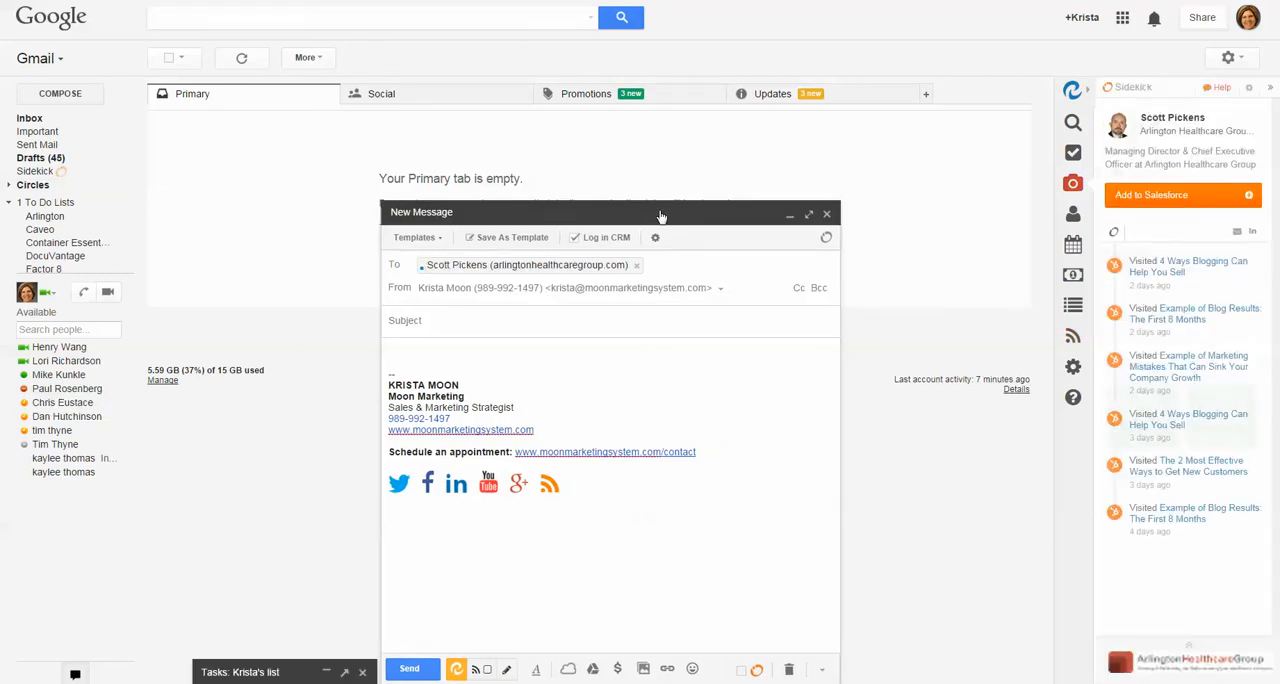
mouse_move(642, 232)
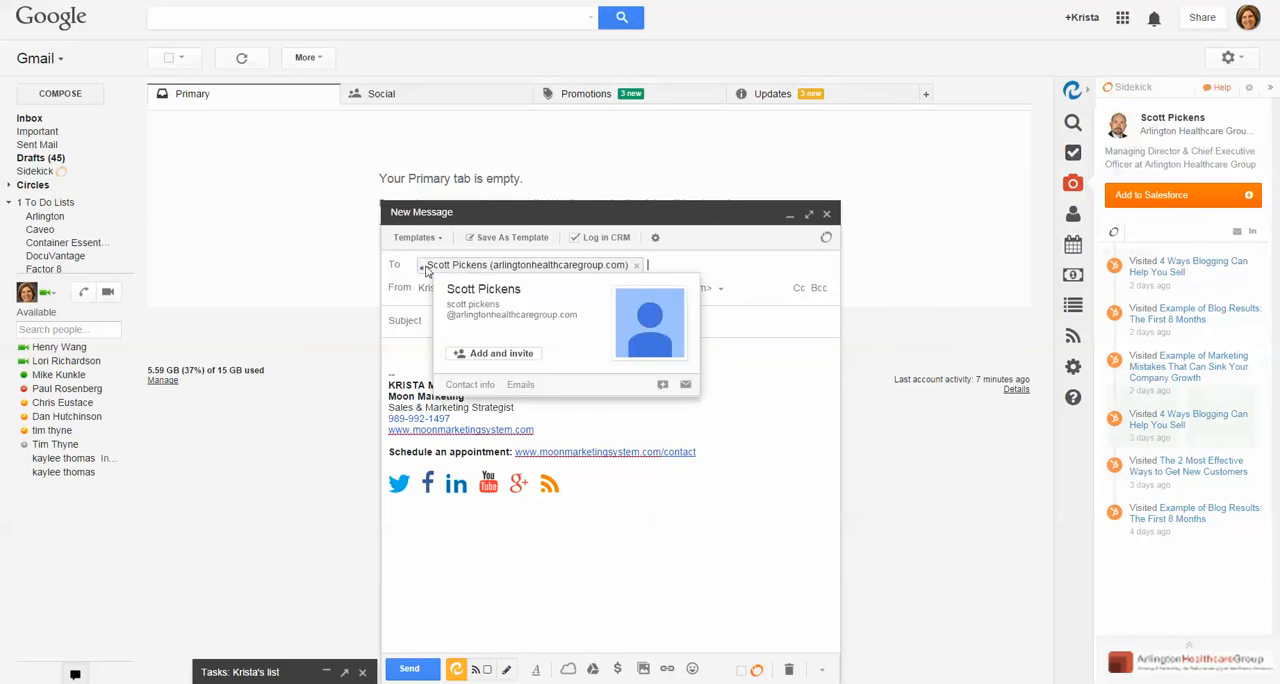
mouse_move(785, 189)
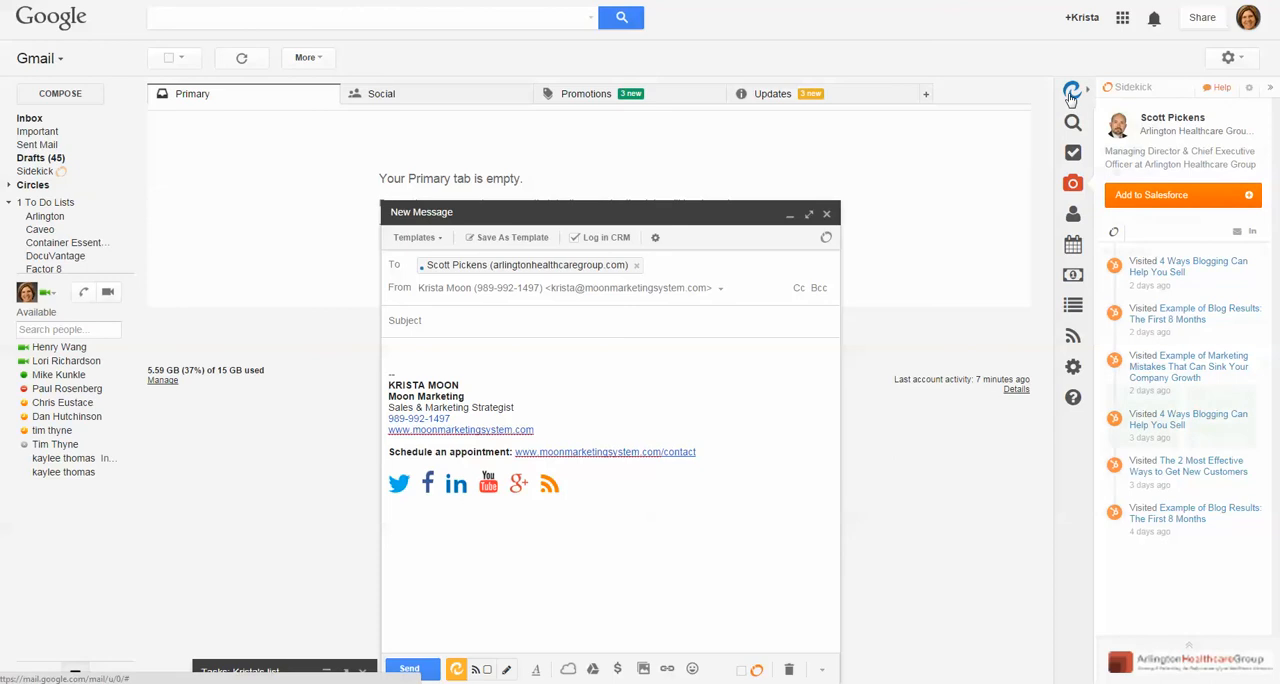
mouse_move(1073, 91)
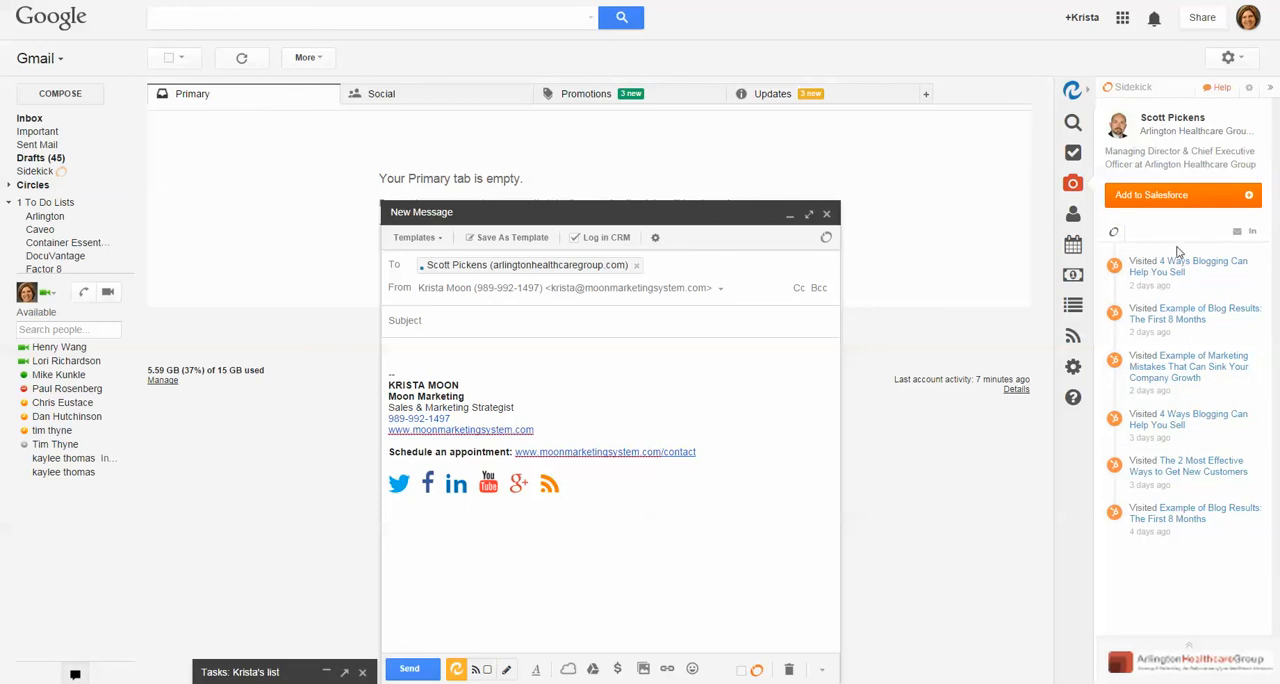
mouse_move(1190, 513)
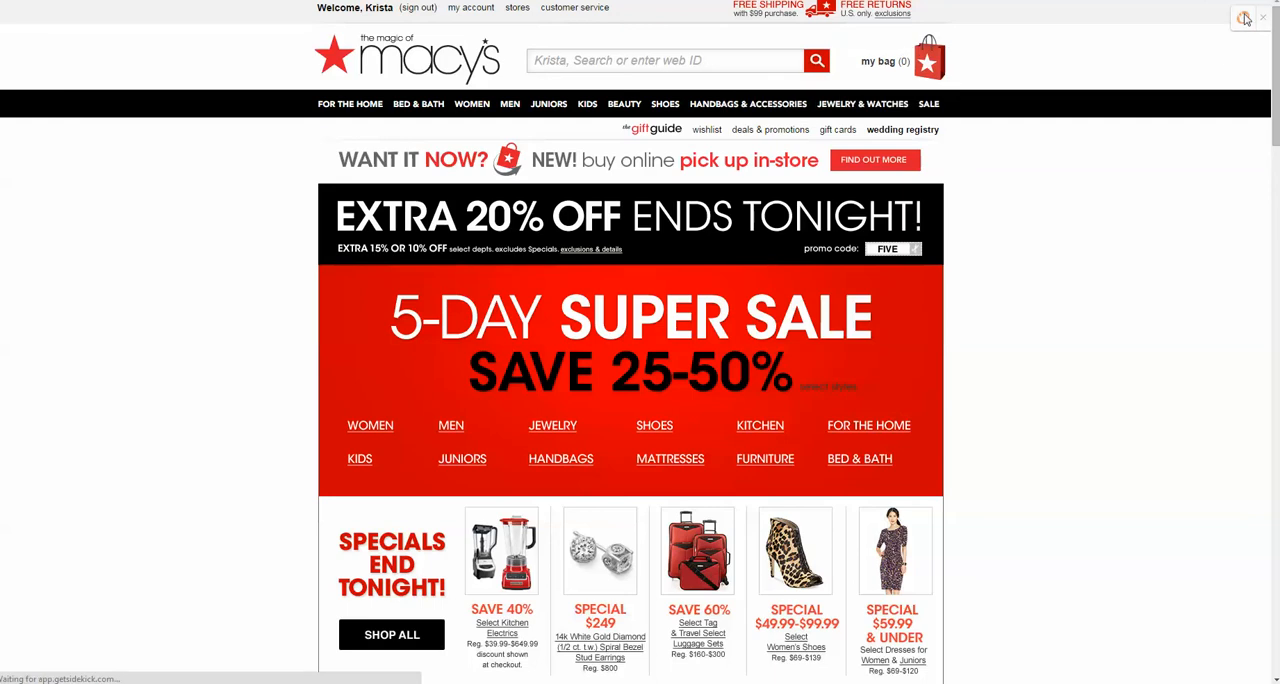
Open the Sidekick company profile for macys.com from the browser toolbar.
click(1245, 18)
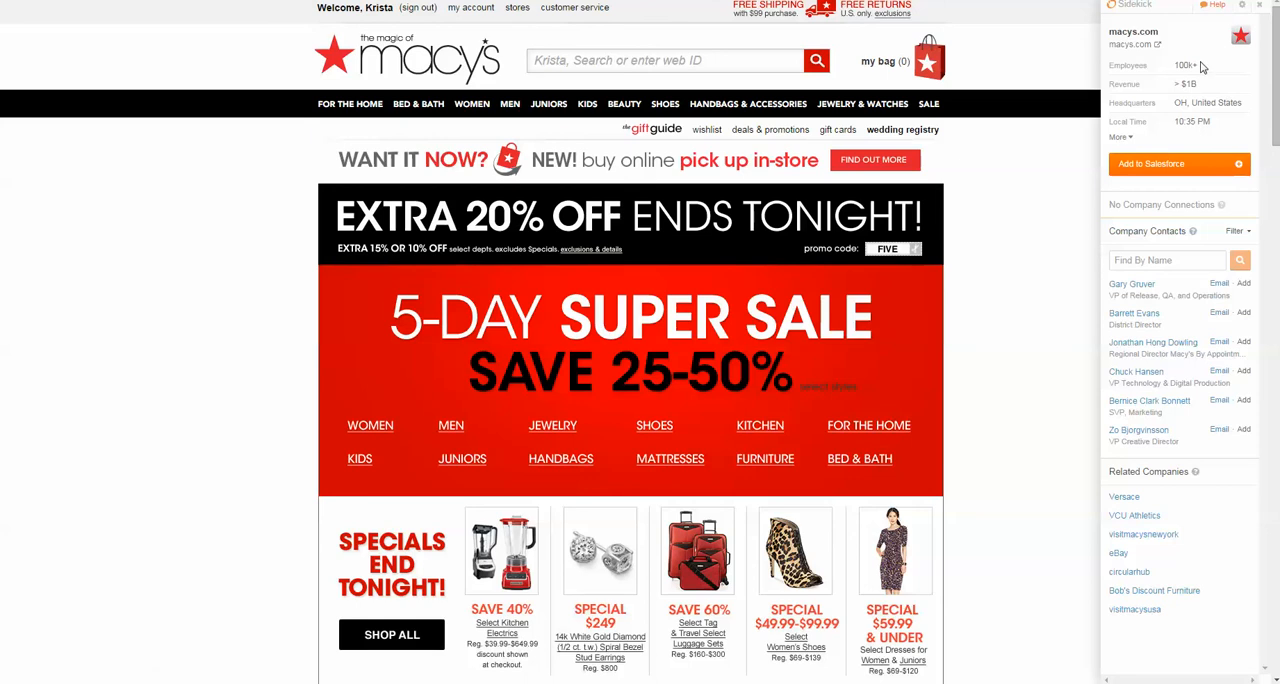
mouse_move(1201, 83)
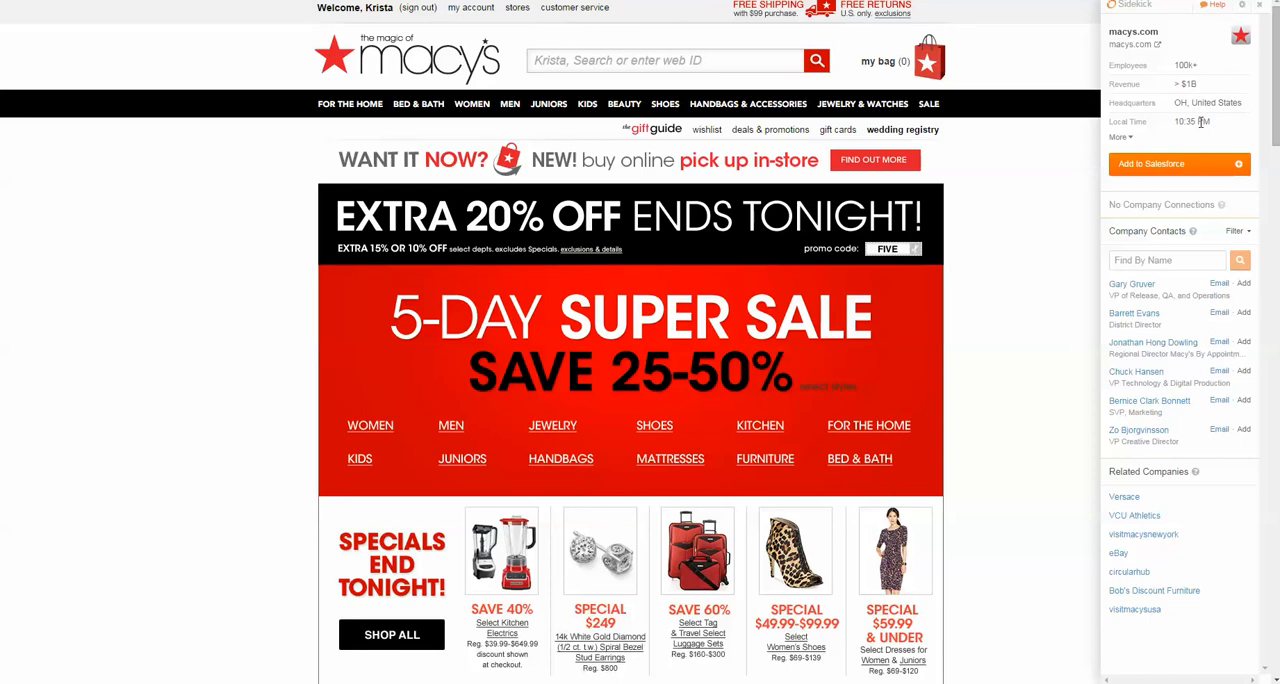
mouse_move(1150, 277)
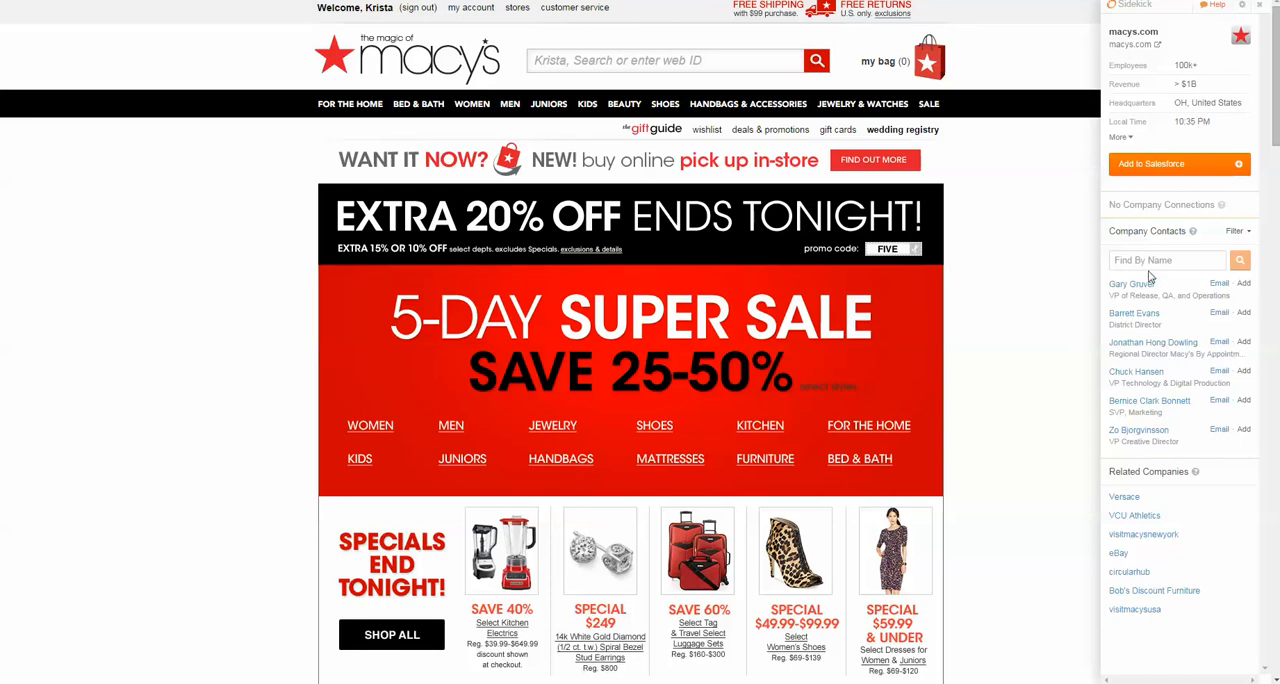
mouse_move(1138, 430)
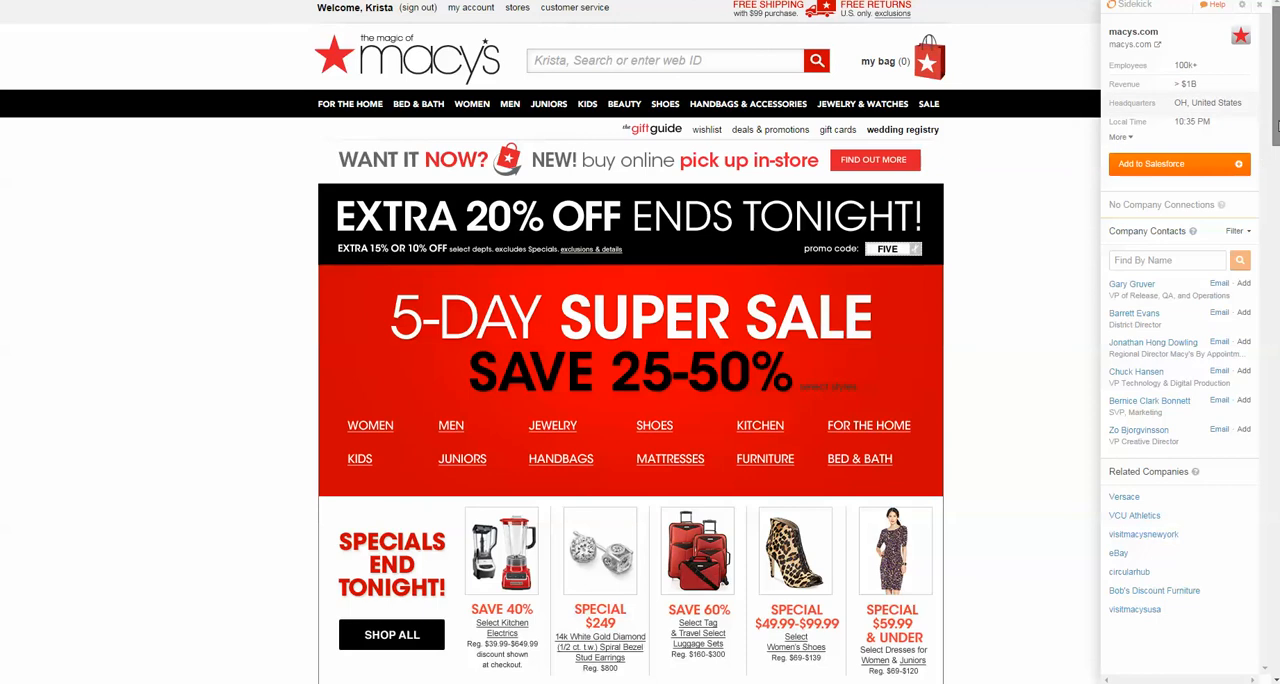
scroll(down, 3)
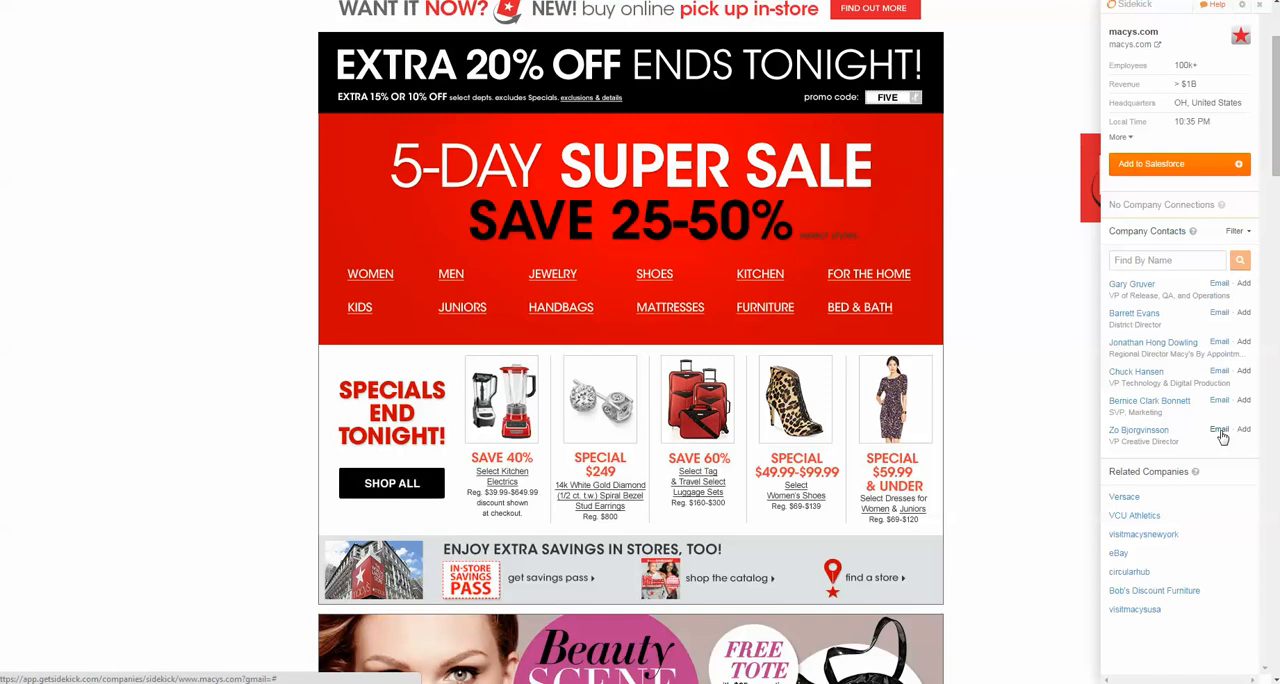
mouse_move(1176, 74)
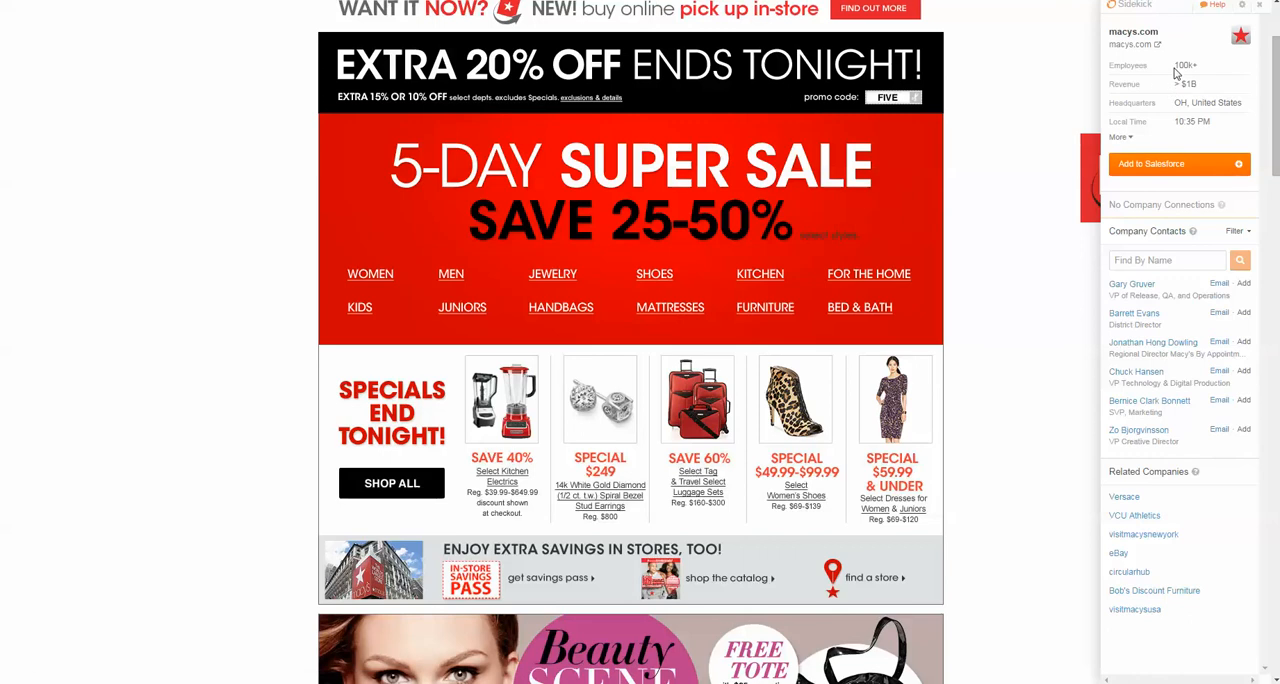
mouse_move(1149, 498)
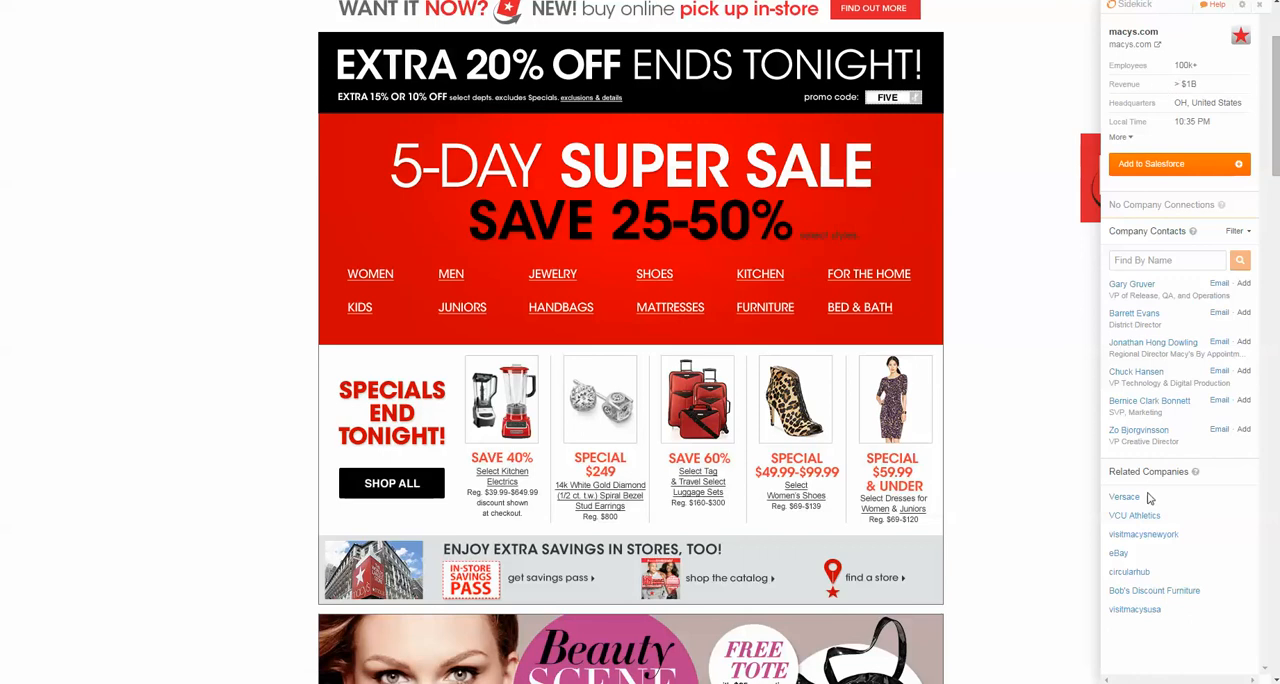
mouse_move(1134, 515)
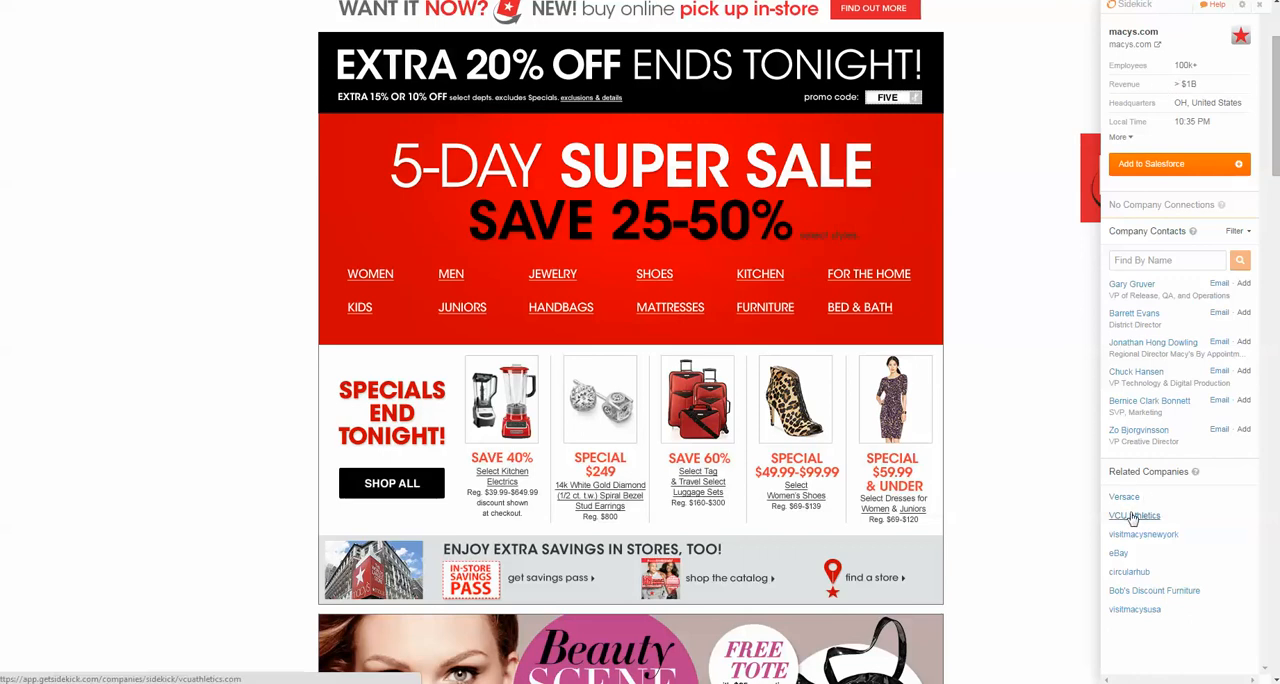
mouse_move(1137, 602)
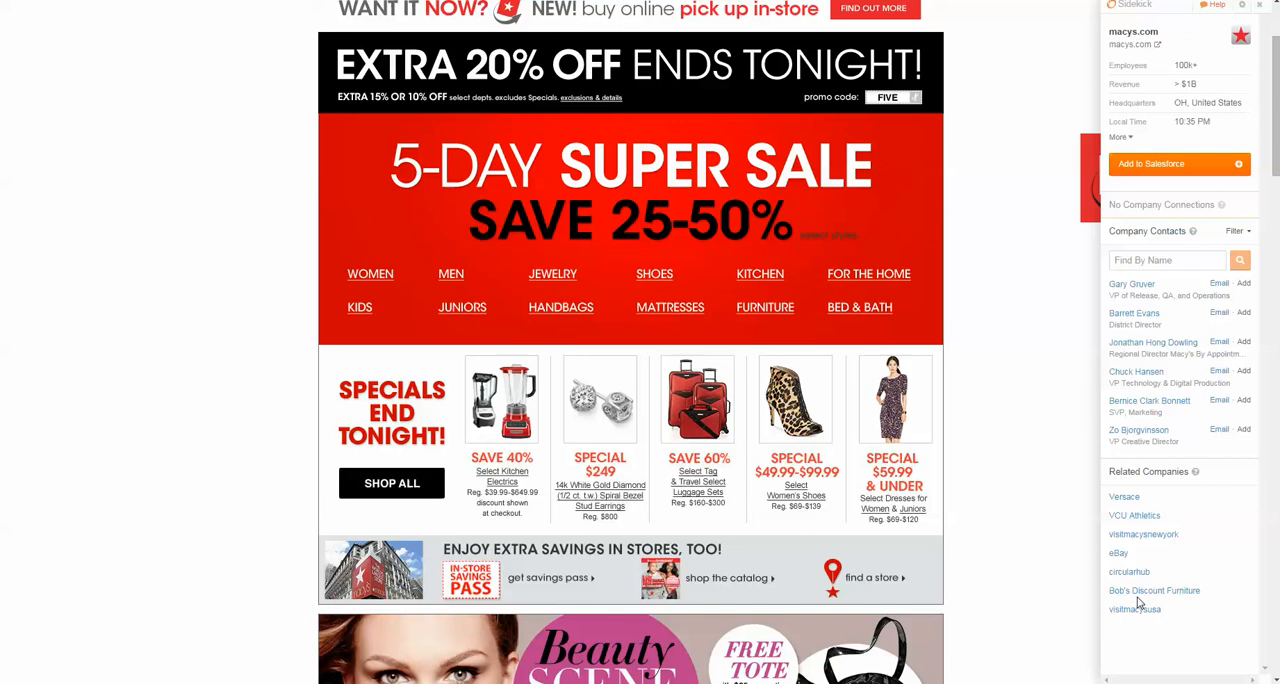
mouse_move(865, 254)
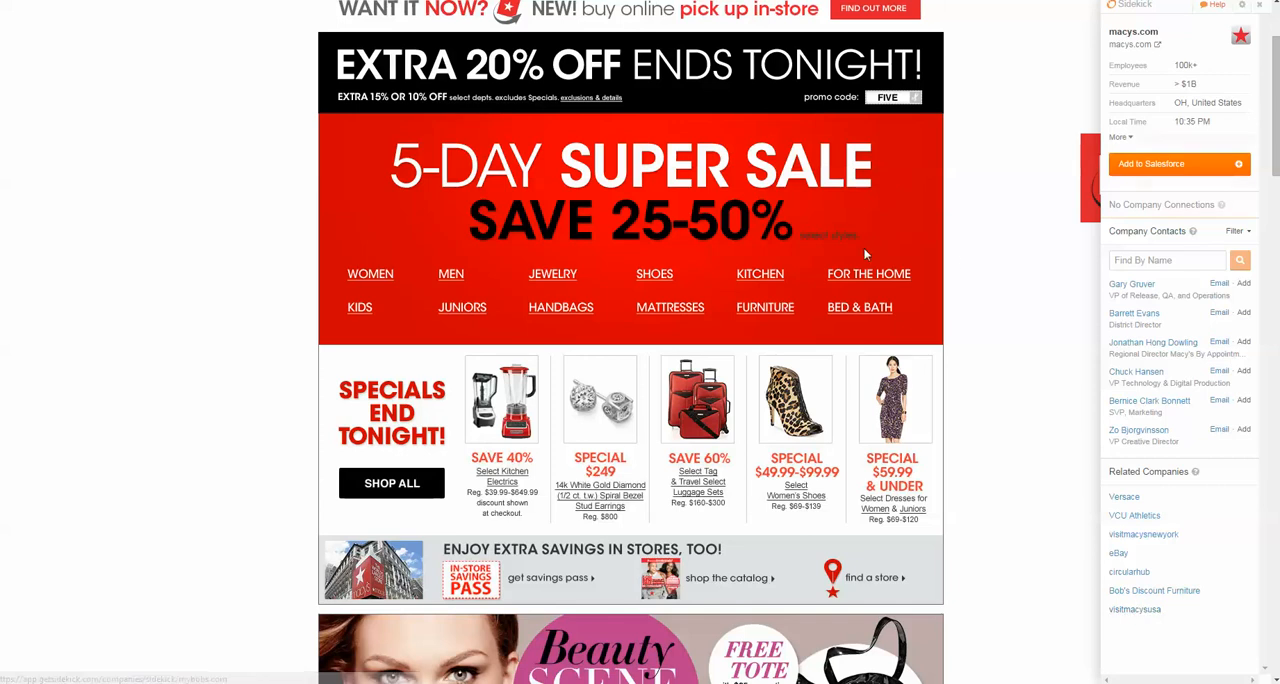
mouse_move(722, 247)
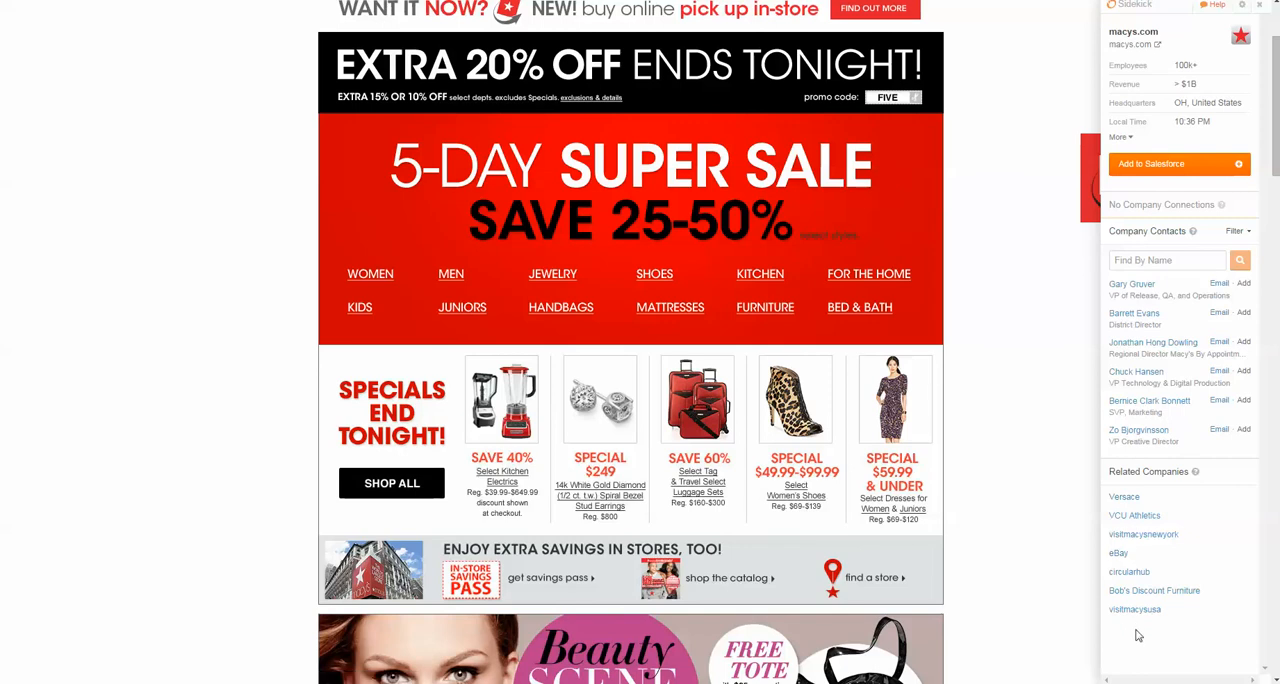
mouse_move(1067, 614)
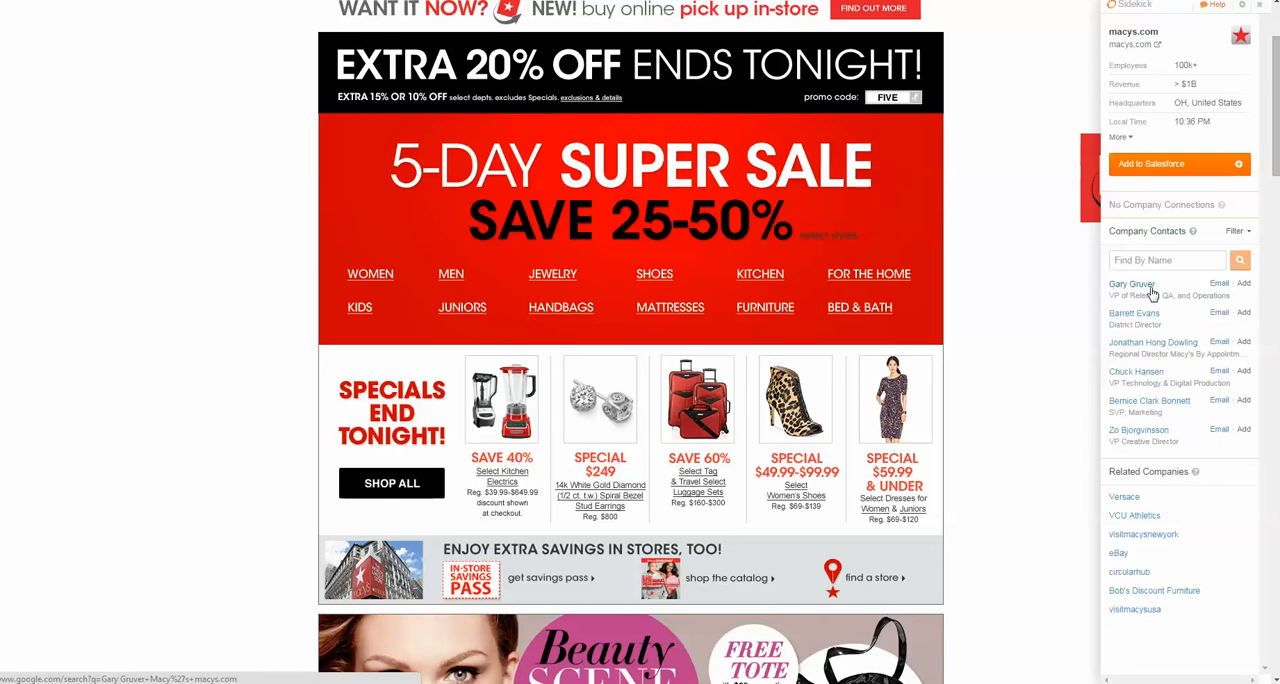
mouse_move(1068, 442)
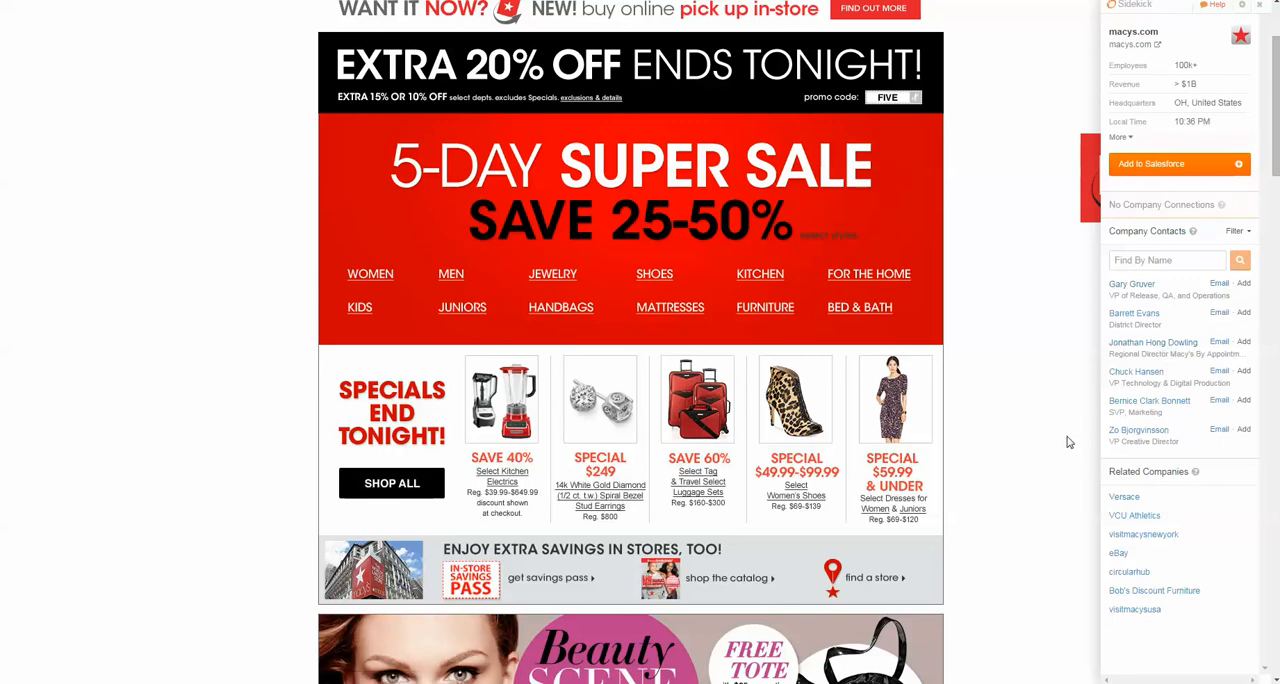
mouse_move(1055, 422)
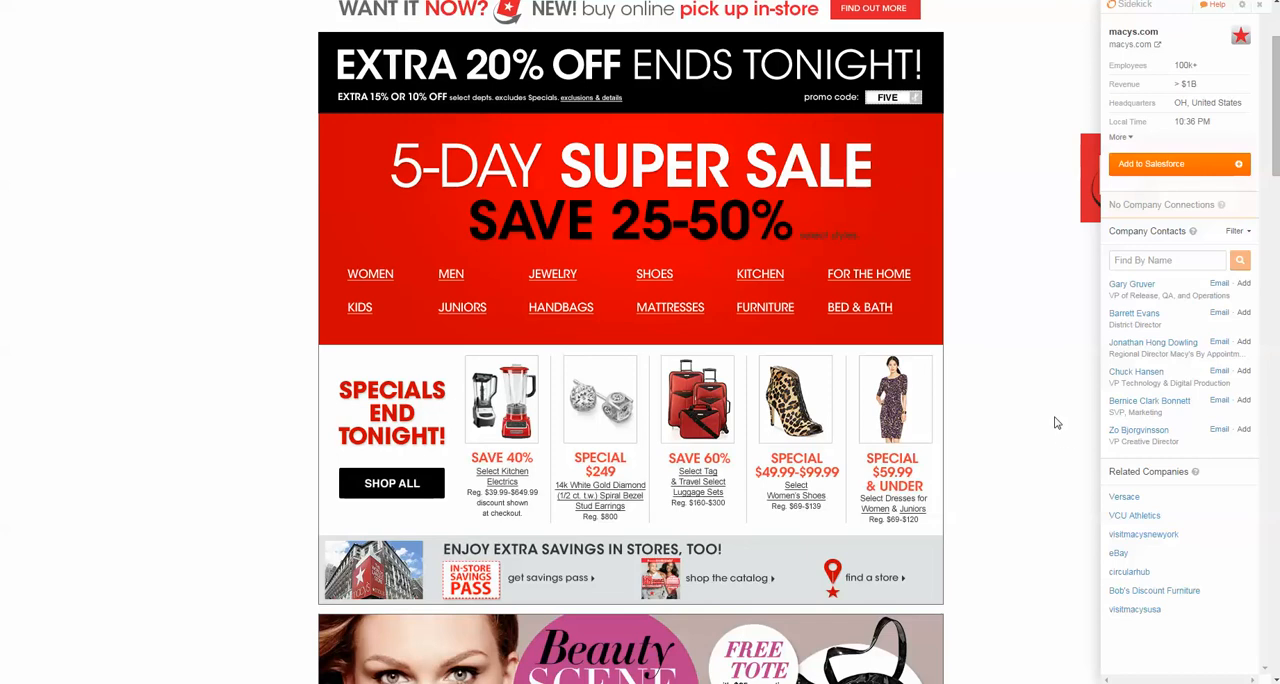
mouse_move(1051, 415)
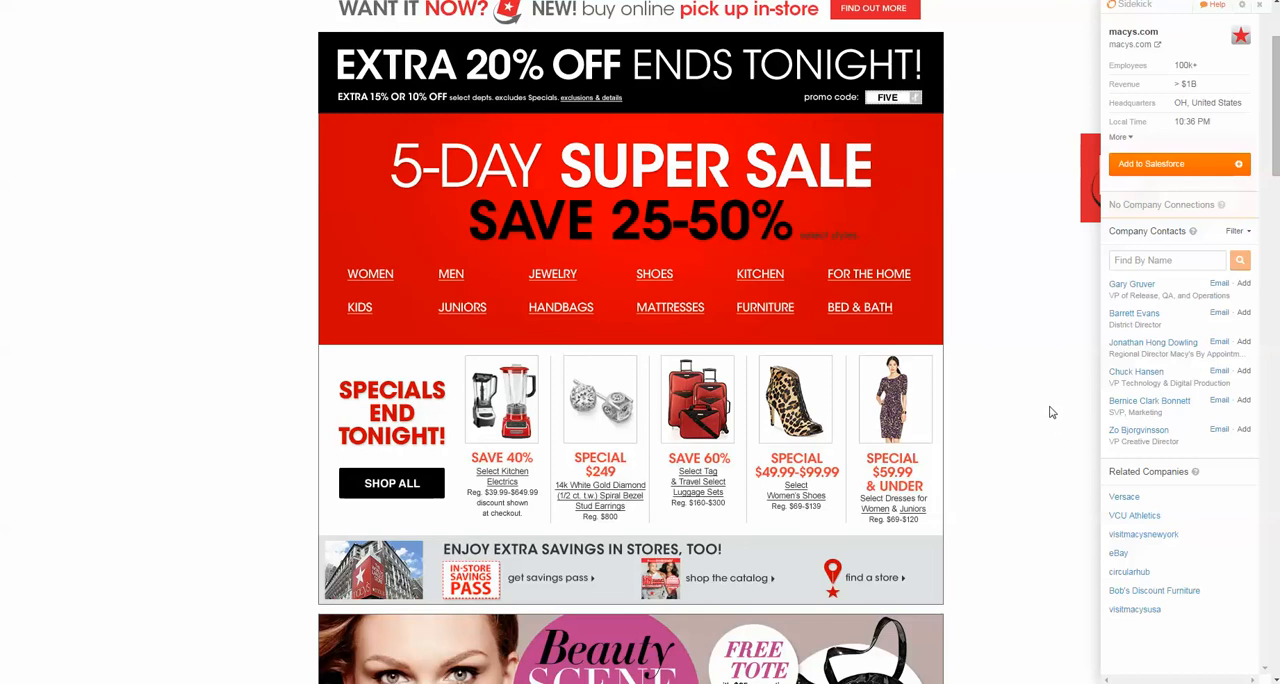